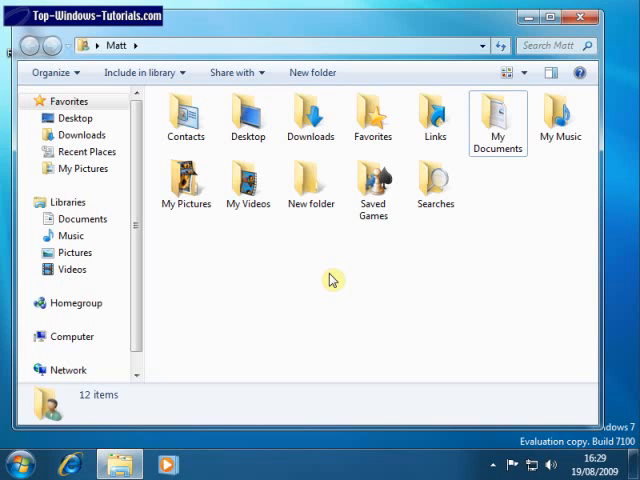
# Step: Bring up the context menu for the My Documents folder in the Matt user folder
pyautogui.rightClick(496, 118)
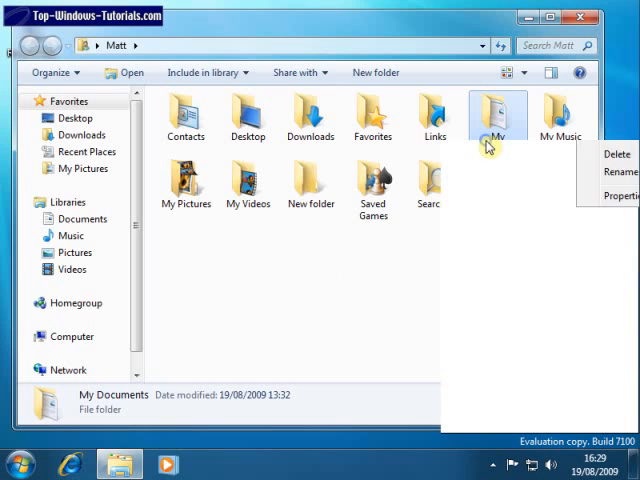
pyautogui.rightClick(496, 116)
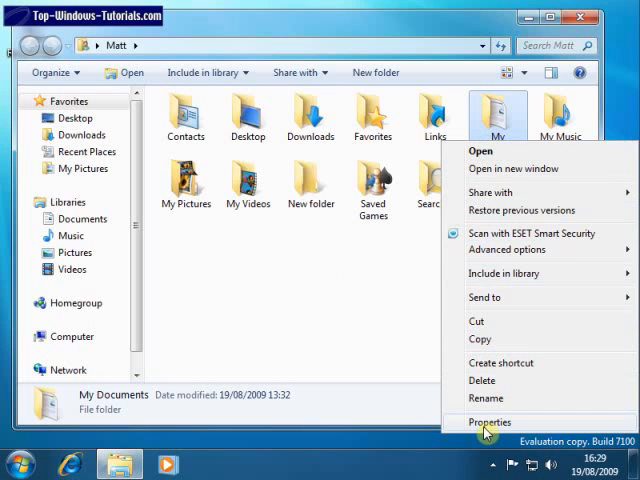
# Step: Show My Documents Properties on the General page with location and size details
pyautogui.click(492, 420)
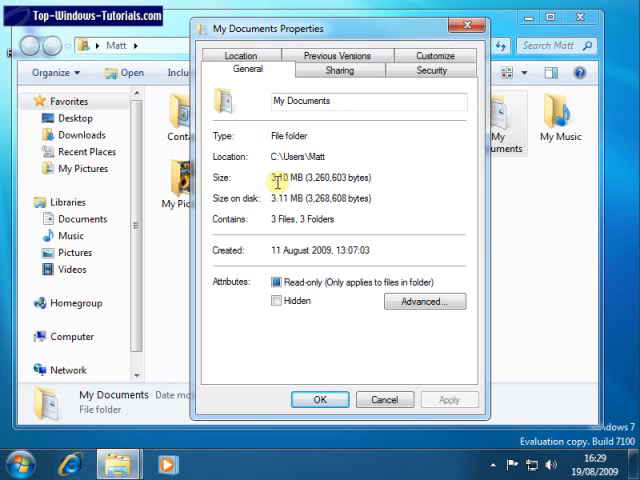
pyautogui.moveTo(270, 204)
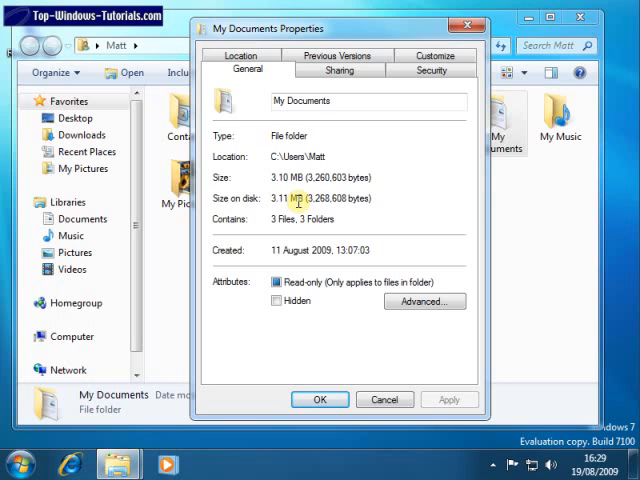
pyautogui.moveTo(278, 258)
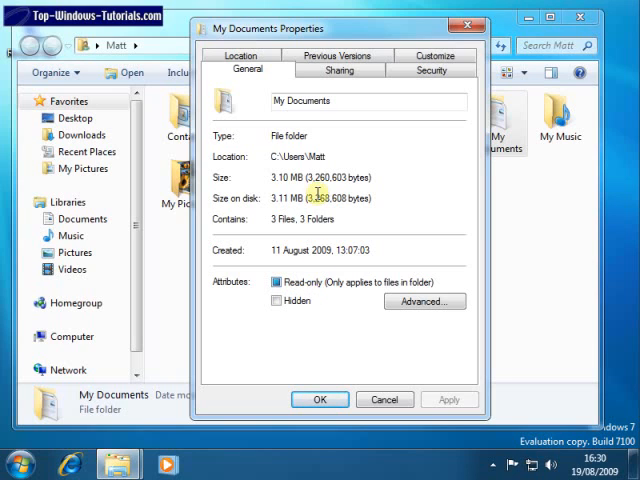
# Step: Review the Sharing page, then the Security permissions for SYSTEM on My Documents
pyautogui.click(338, 70)
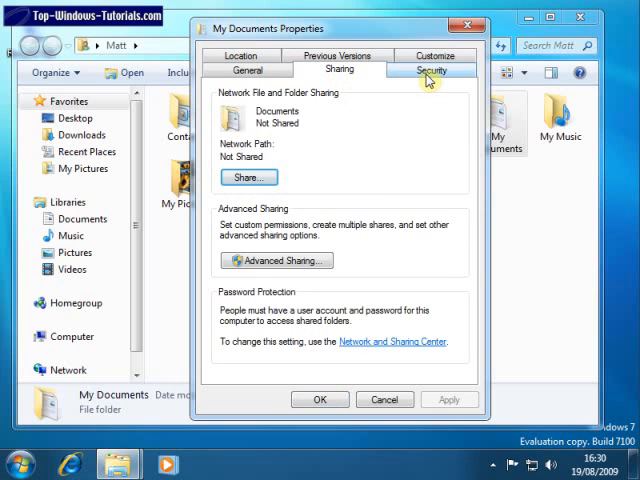
pyautogui.click(432, 68)
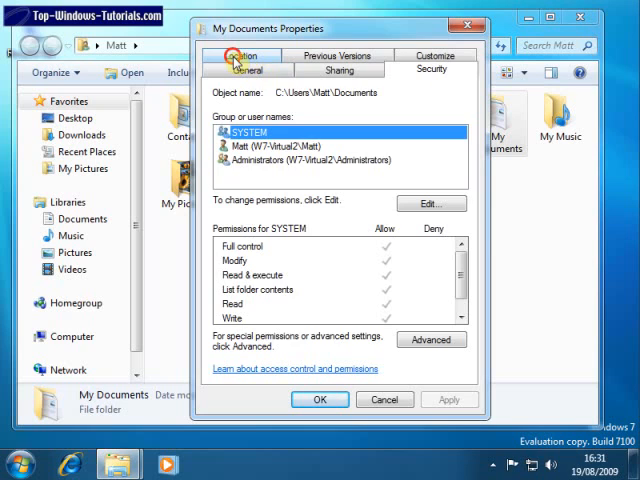
# Step: View the Location page (C:\Users\Matt\Documents), browse for a new destination, then cancel it
pyautogui.click(242, 56)
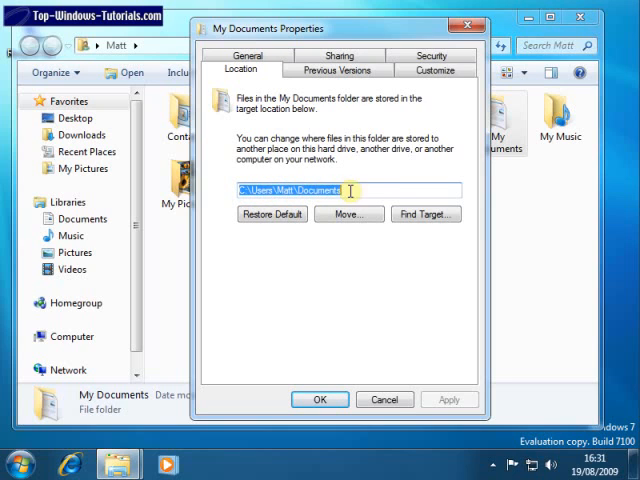
pyautogui.moveTo(358, 172)
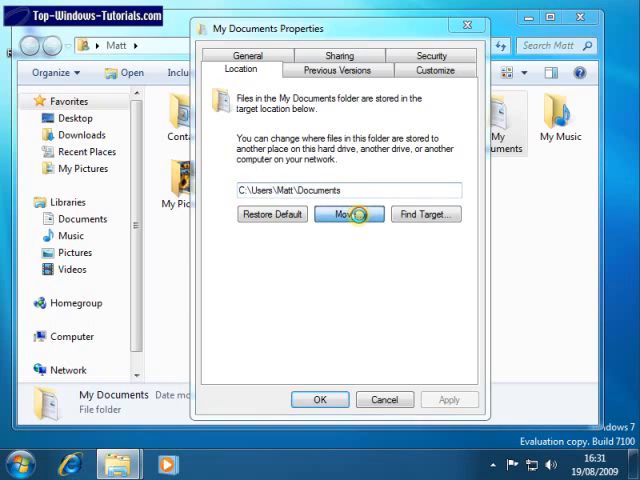
pyautogui.click(350, 214)
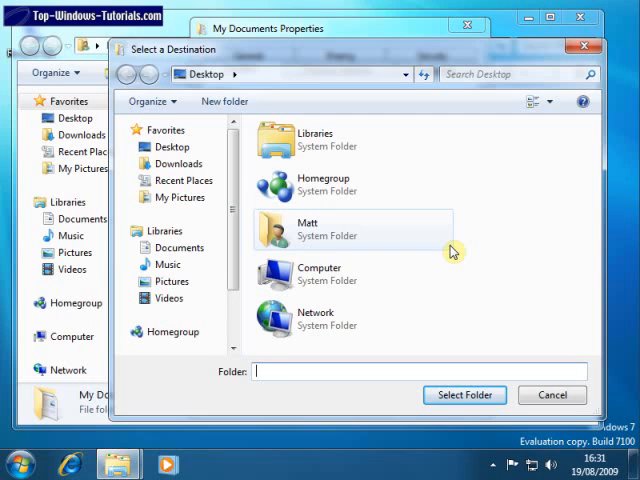
pyautogui.moveTo(448, 242)
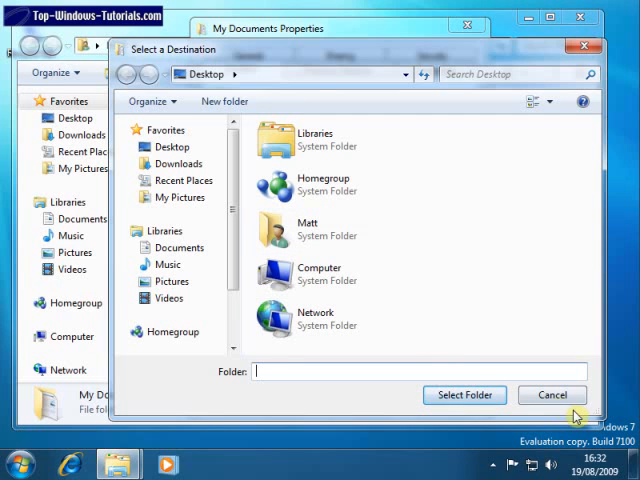
pyautogui.click(552, 396)
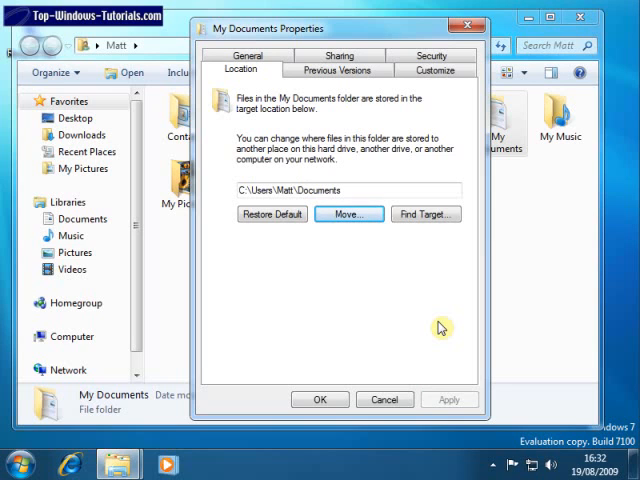
# Step: Show the Previous Versions list for My Documents from yesterday and last week
pyautogui.click(332, 68)
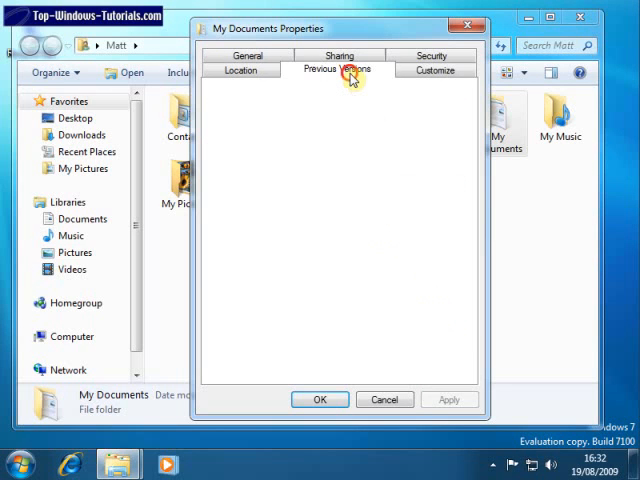
pyautogui.click(338, 68)
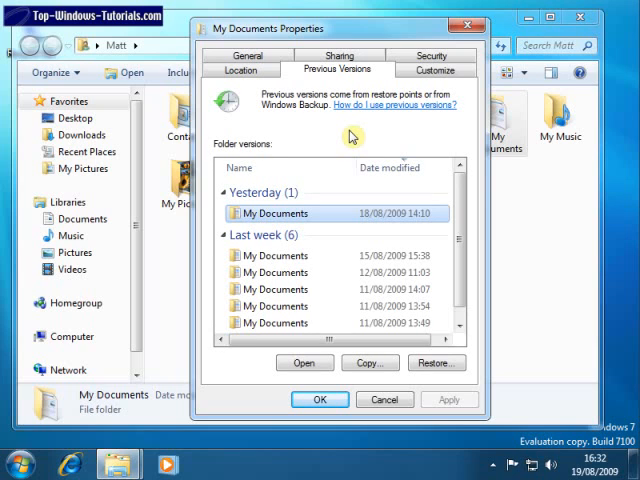
pyautogui.moveTo(432, 70)
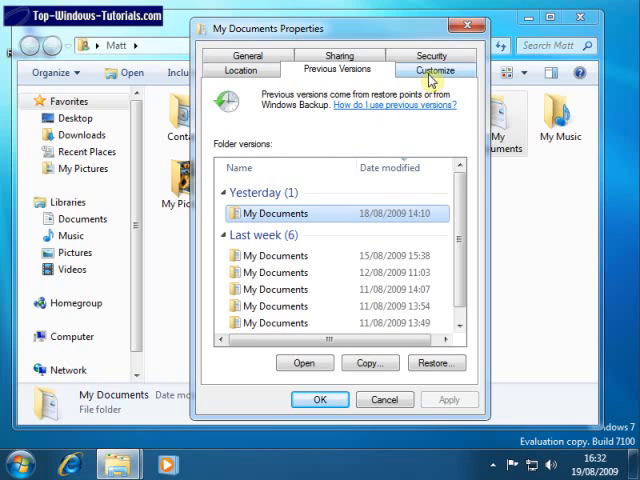
# Step: On the Customize page, keep 'Optimize this folder for' set to Documents
pyautogui.click(434, 70)
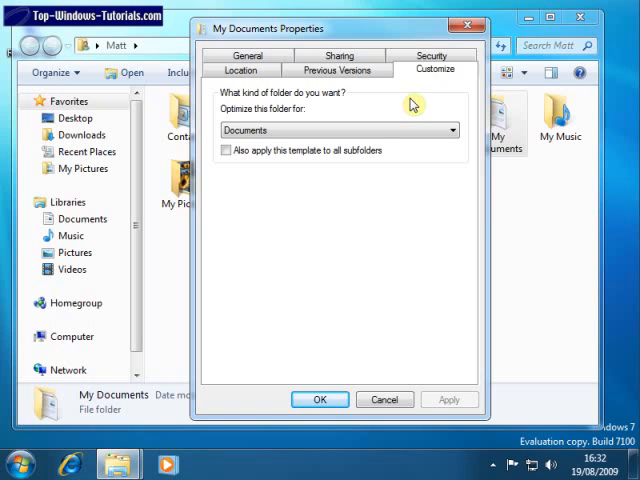
pyautogui.moveTo(284, 122)
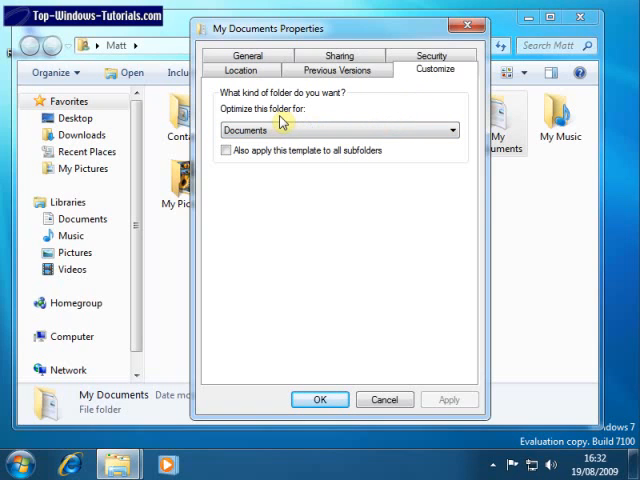
pyautogui.moveTo(292, 138)
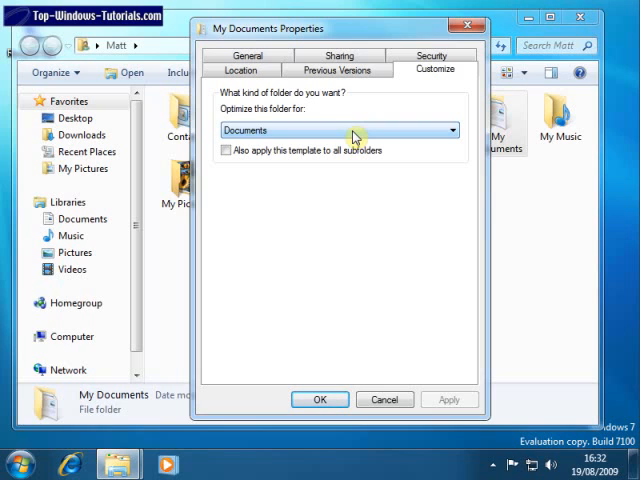
pyautogui.click(450, 130)
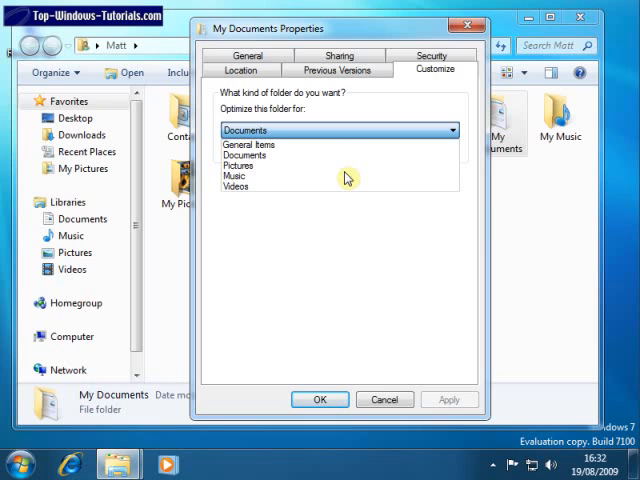
pyautogui.moveTo(300, 166)
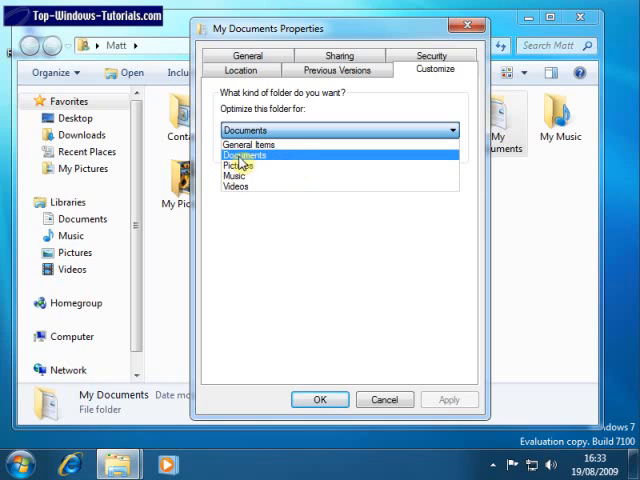
pyautogui.click(244, 156)
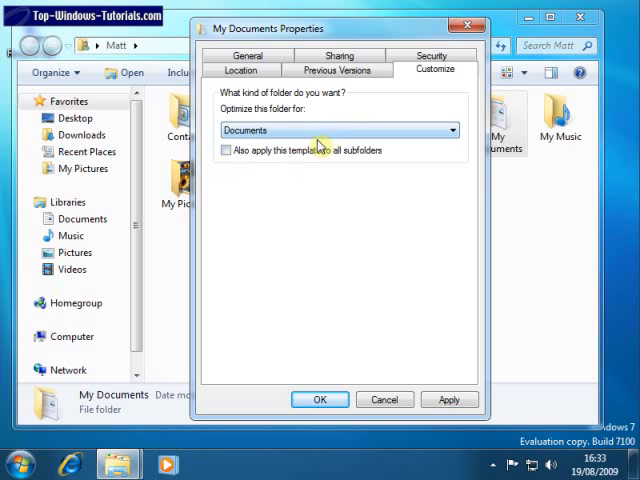
pyautogui.moveTo(300, 172)
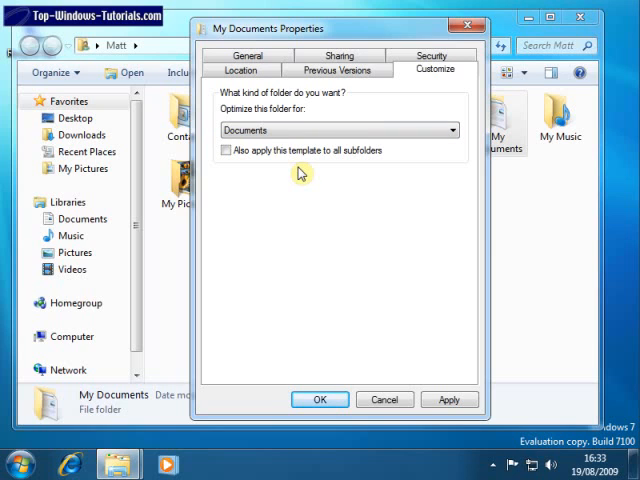
pyautogui.moveTo(392, 232)
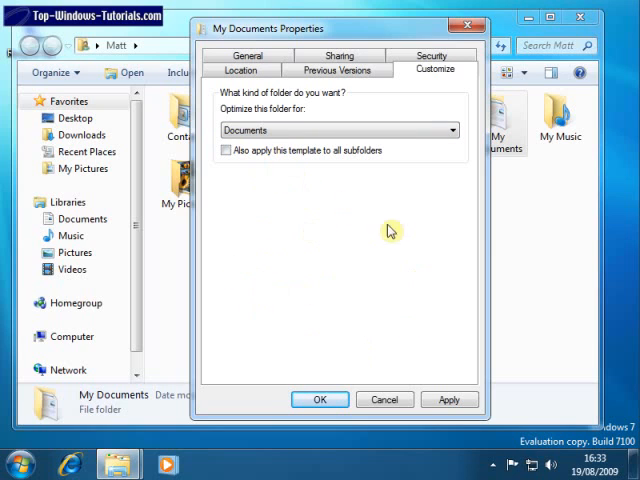
pyautogui.moveTo(256, 252)
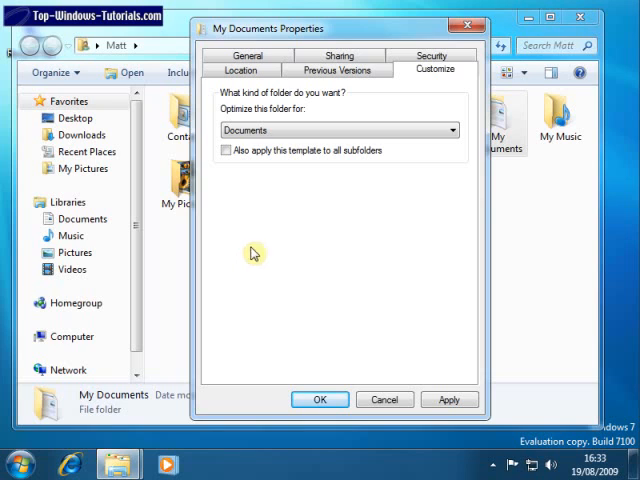
pyautogui.moveTo(358, 328)
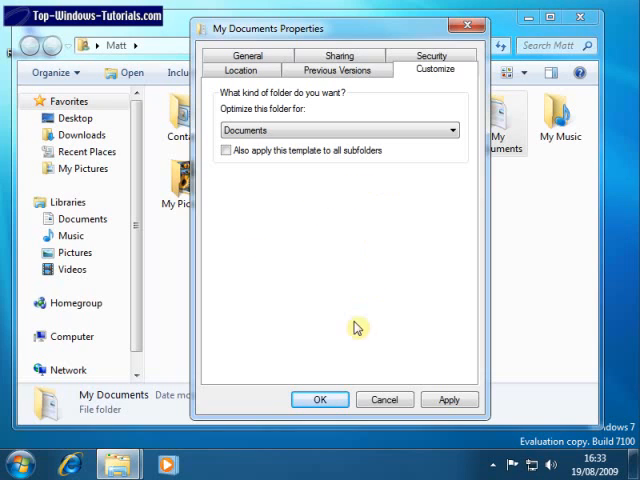
pyautogui.moveTo(242, 72)
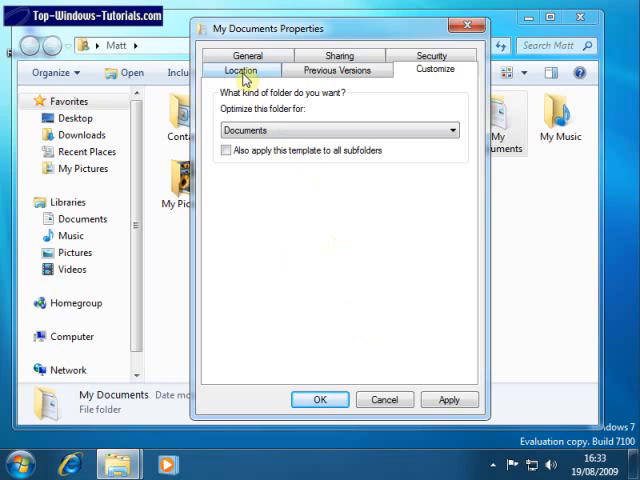
# Step: Locate My Documents' actual folder in Explorer, then reopen its Properties on the Customize page
pyautogui.click(242, 68)
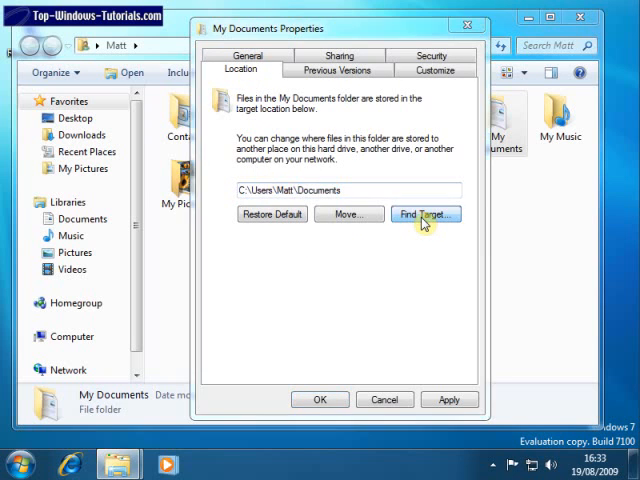
pyautogui.click(424, 214)
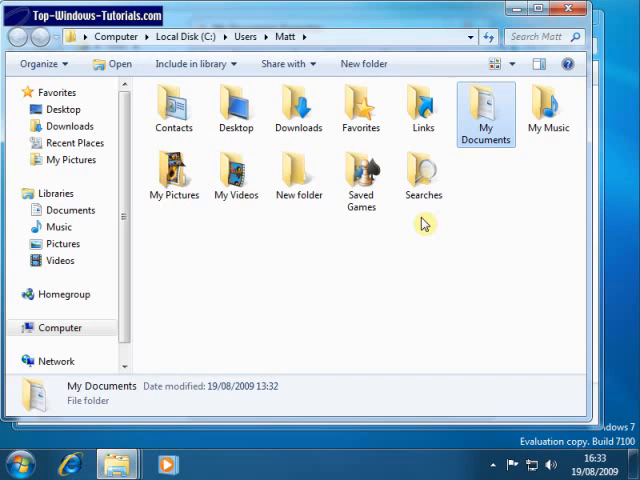
pyautogui.moveTo(478, 122)
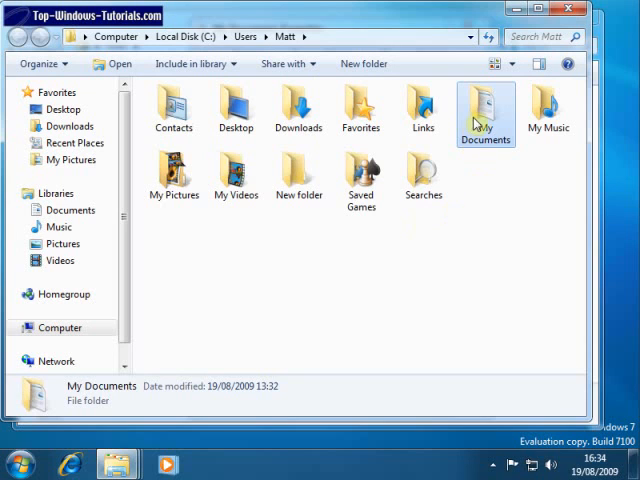
pyautogui.rightClick(484, 110)
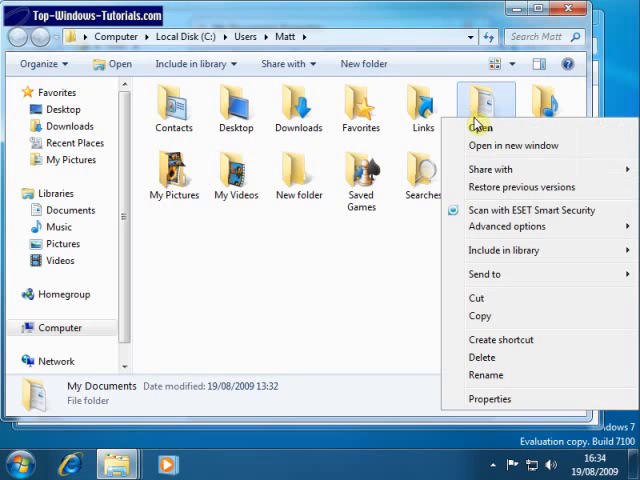
pyautogui.click(490, 400)
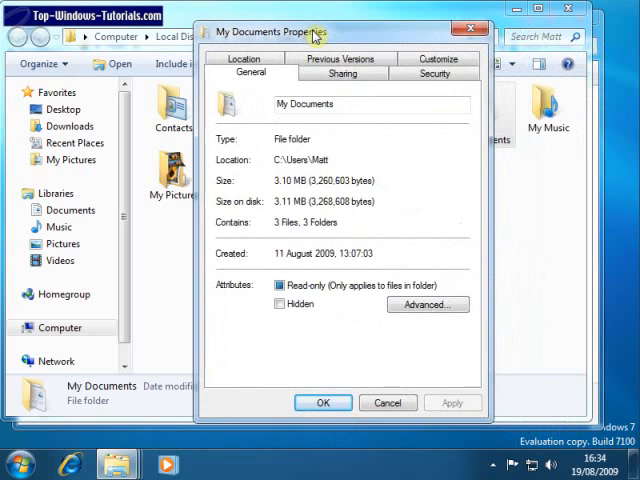
pyautogui.click(436, 60)
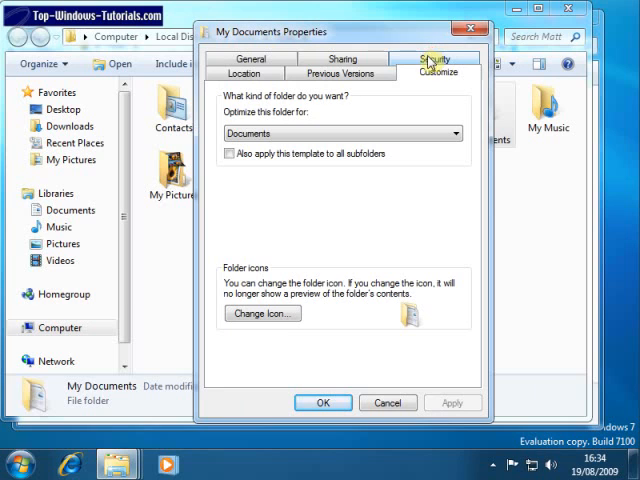
pyautogui.moveTo(216, 286)
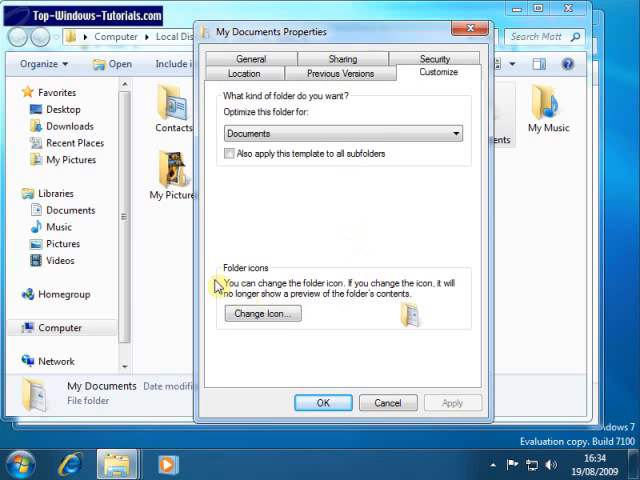
pyautogui.moveTo(398, 284)
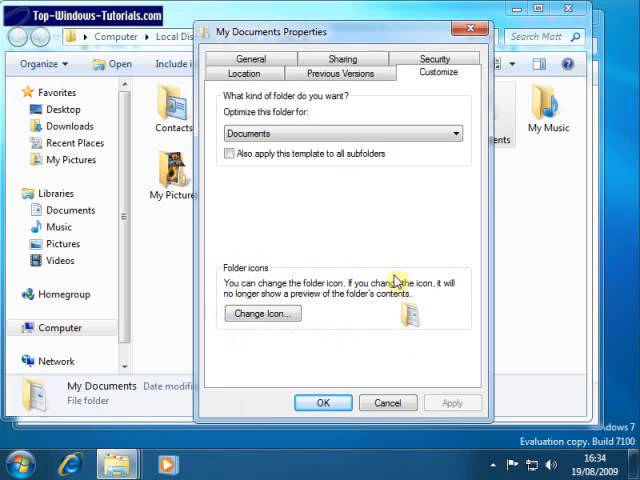
pyautogui.moveTo(480, 330)
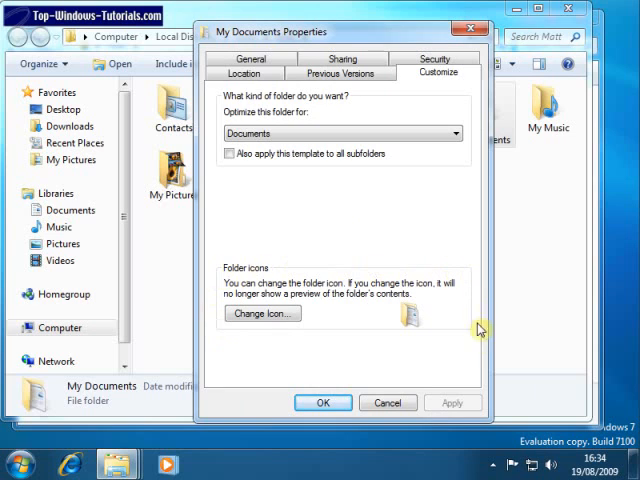
pyautogui.moveTo(372, 278)
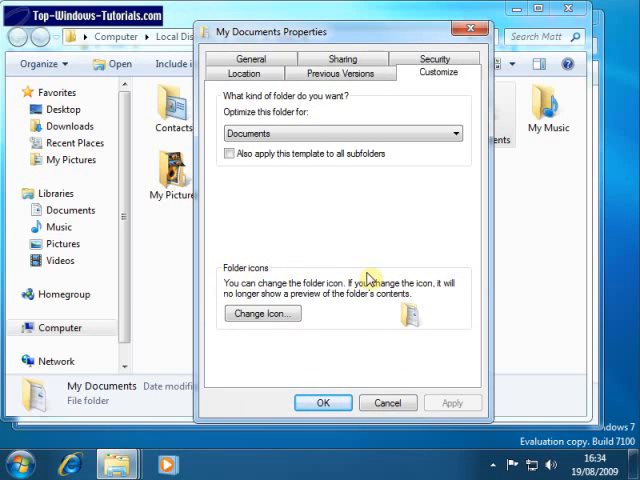
pyautogui.moveTo(268, 184)
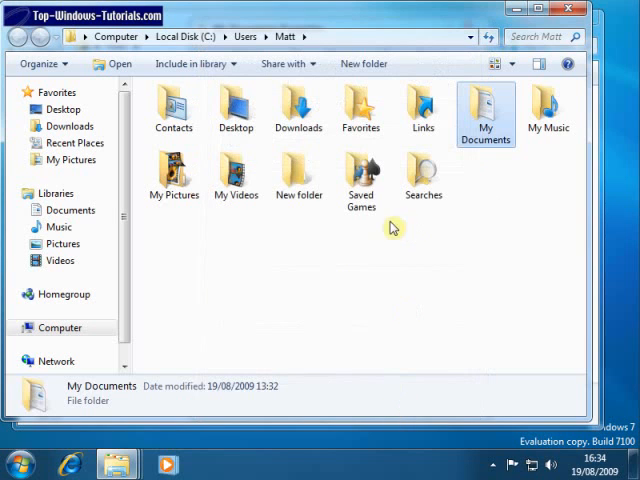
pyautogui.moveTo(294, 172)
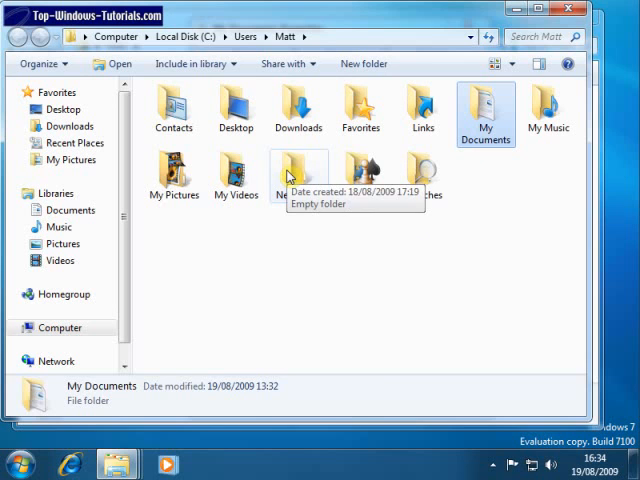
# Step: Show New folder's Properties on the Customize page with picture and icon options
pyautogui.rightClick(290, 176)
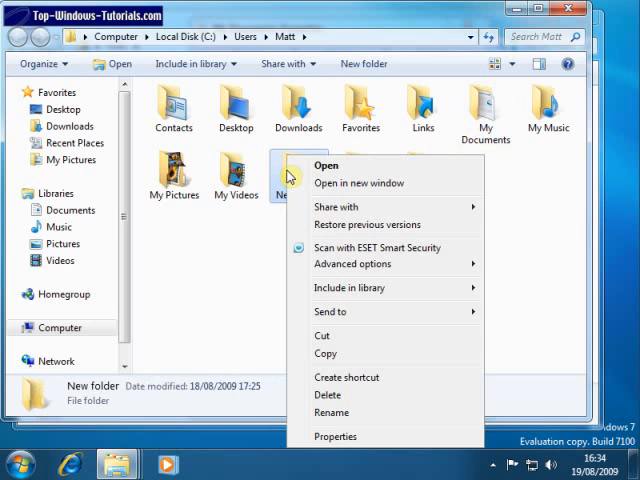
pyautogui.click(336, 436)
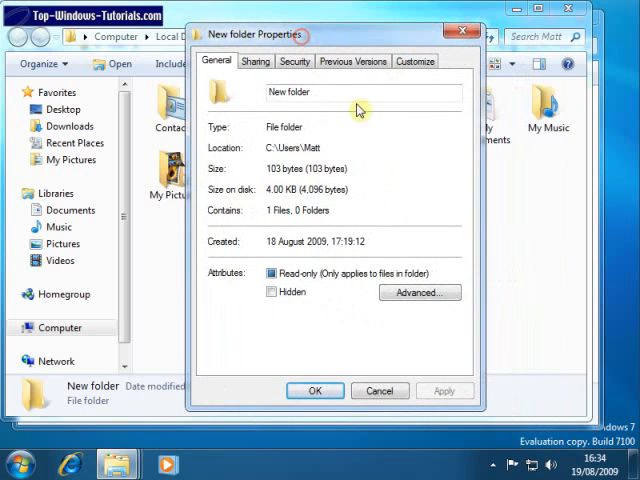
pyautogui.click(414, 60)
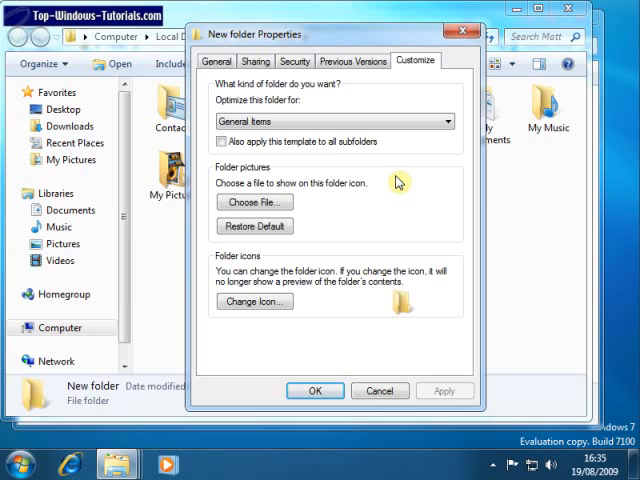
# Step: Choose Koala from Pictures > Sample Pictures as New folder's folder picture
pyautogui.click(254, 202)
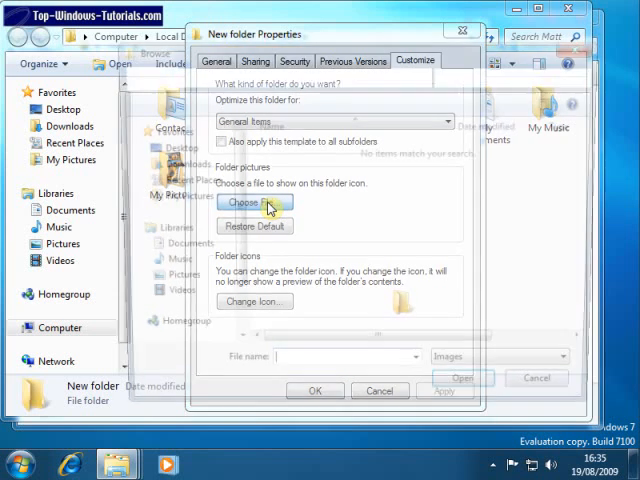
pyautogui.click(254, 204)
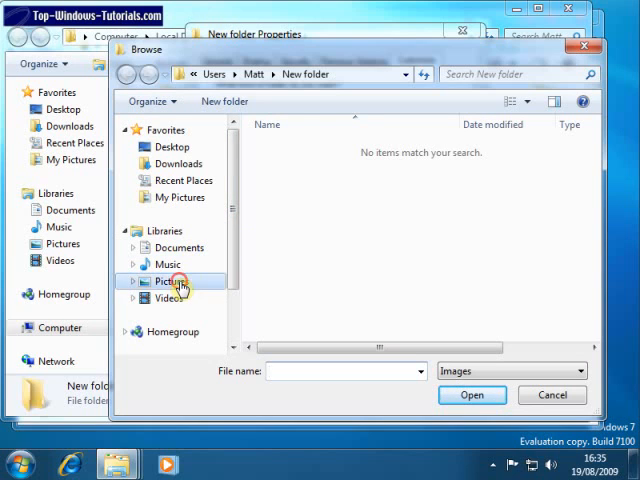
pyautogui.click(172, 280)
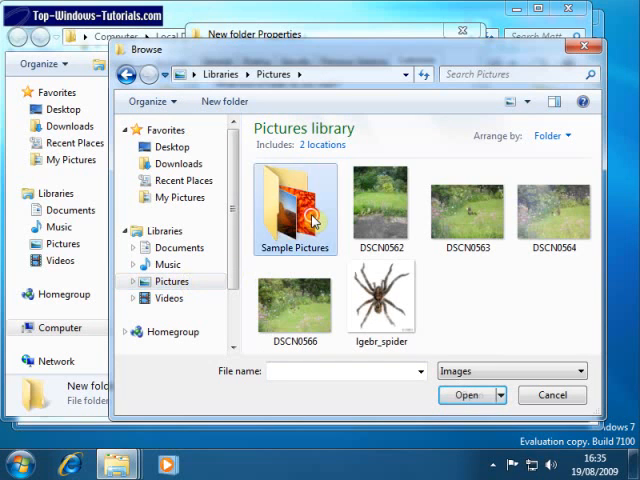
pyautogui.doubleClick(296, 200)
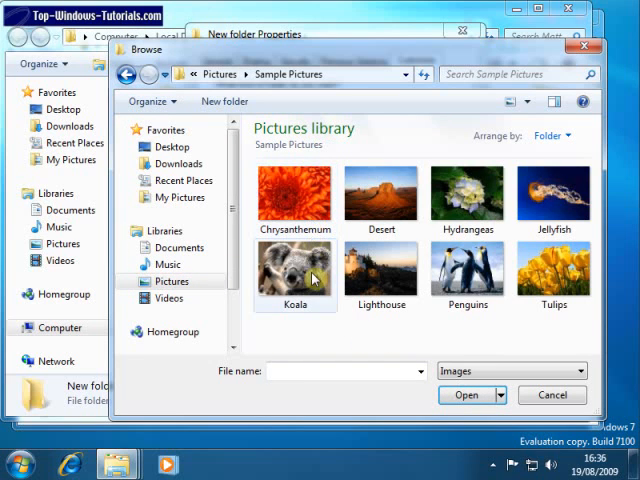
pyautogui.click(296, 276)
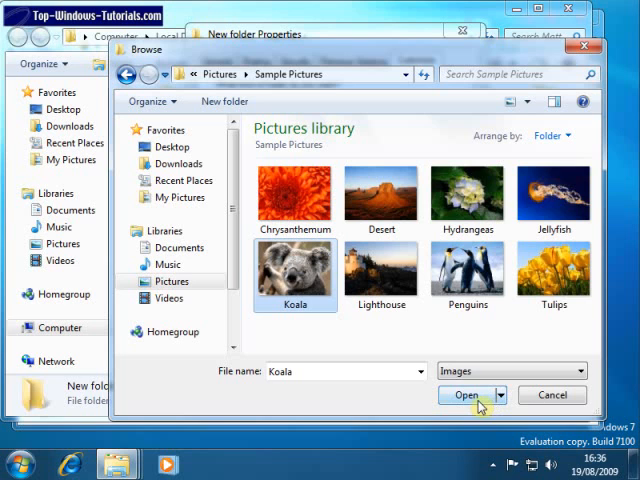
pyautogui.click(464, 396)
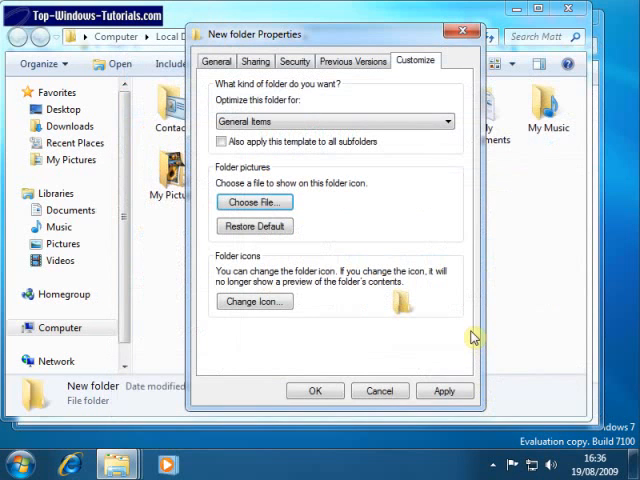
pyautogui.moveTo(444, 390)
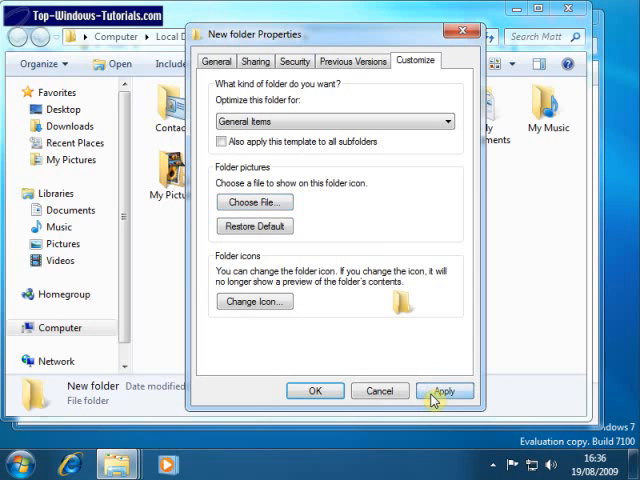
# Step: Apply the Koala picture so New folder's icon displays it
pyautogui.click(444, 390)
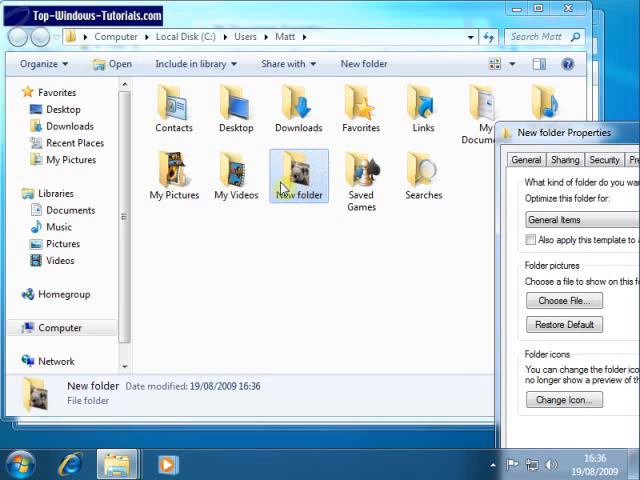
pyautogui.moveTo(316, 204)
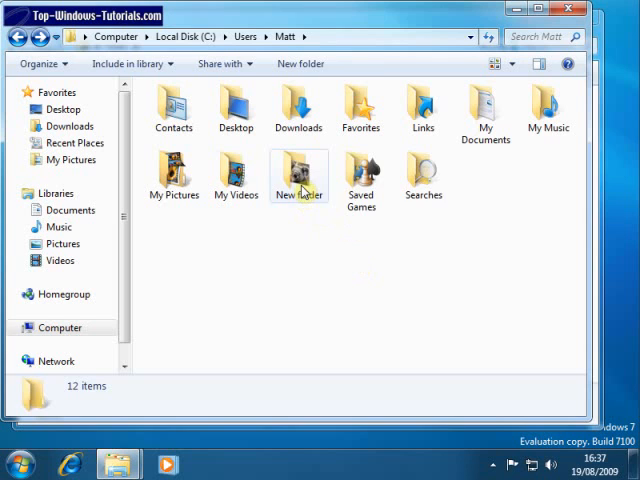
# Step: From New folder's Properties Customize page, browse the system icons and select the DVD icon
pyautogui.rightClick(298, 176)
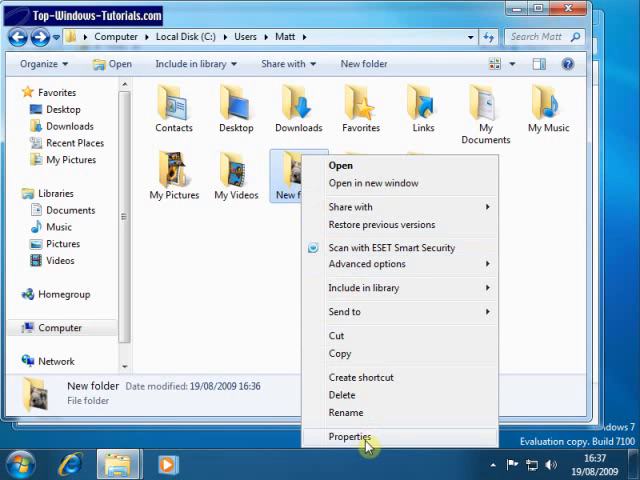
pyautogui.click(352, 436)
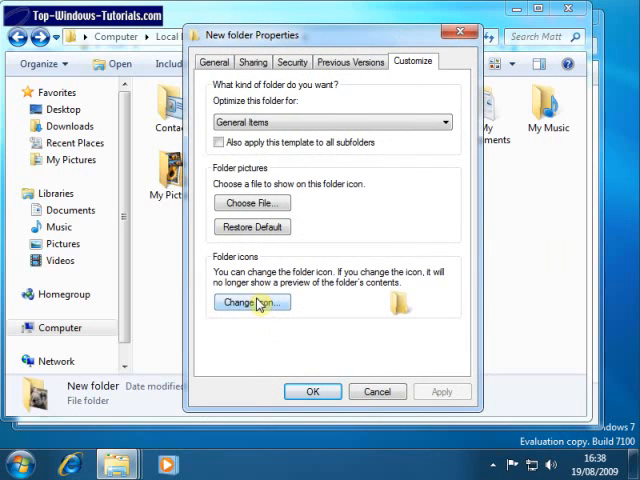
pyautogui.click(252, 302)
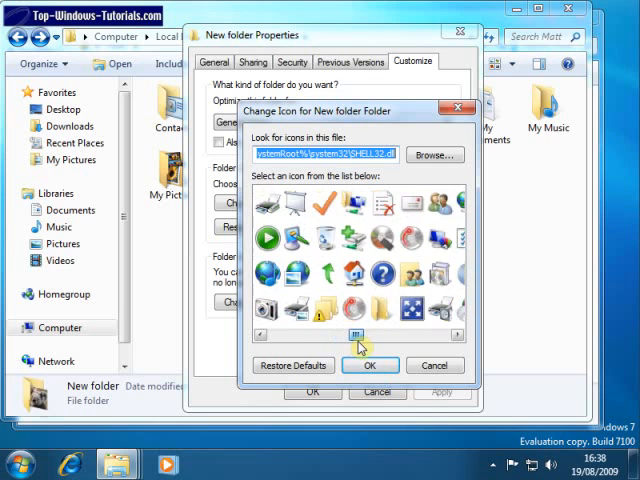
pyautogui.hscroll(3)
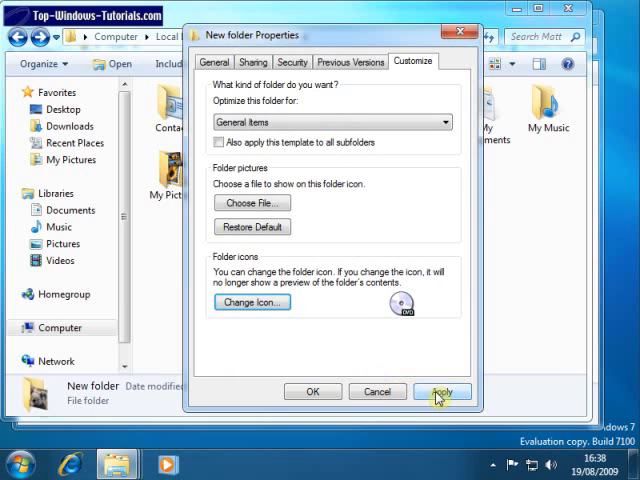
# Step: Apply the DVD icon to New folder and refresh the Matt folder to see it
pyautogui.click(440, 392)
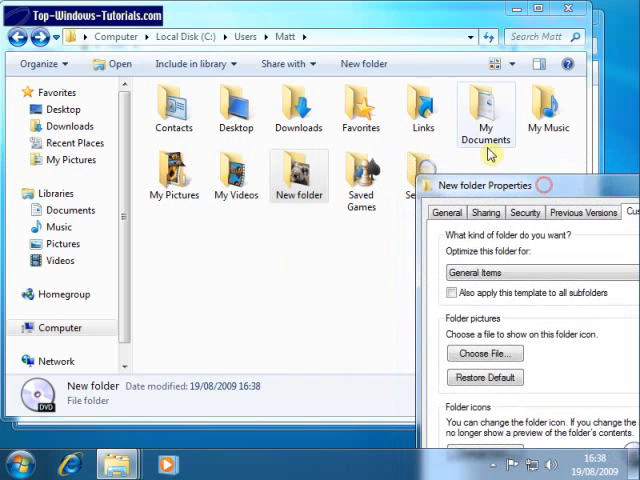
pyautogui.click(490, 36)
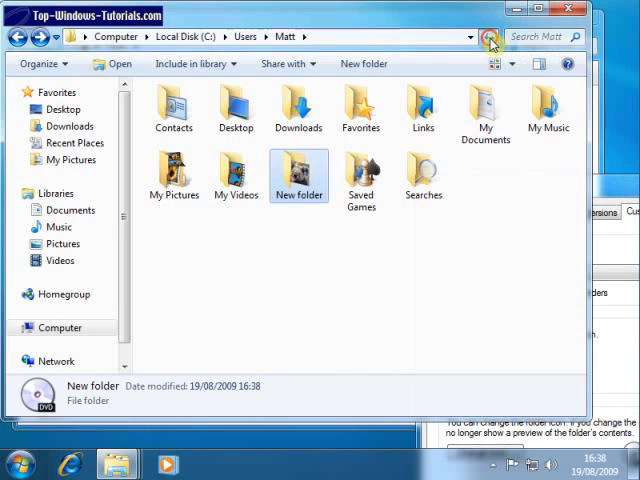
pyautogui.moveTo(298, 176)
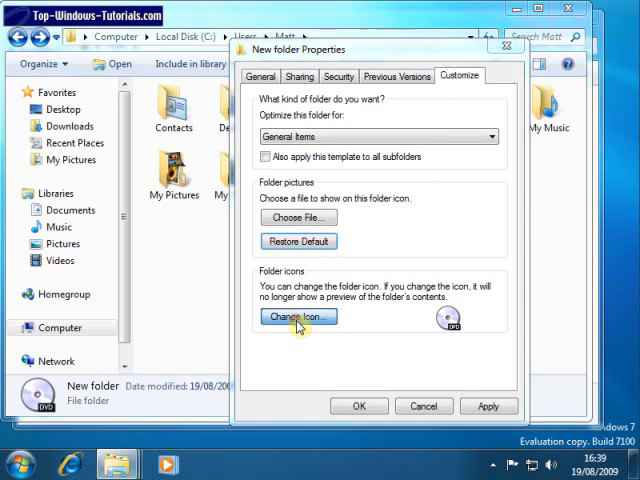
# Step: Restore New folder's default folder icon via Change Icon > Restore Defaults
pyautogui.click(298, 316)
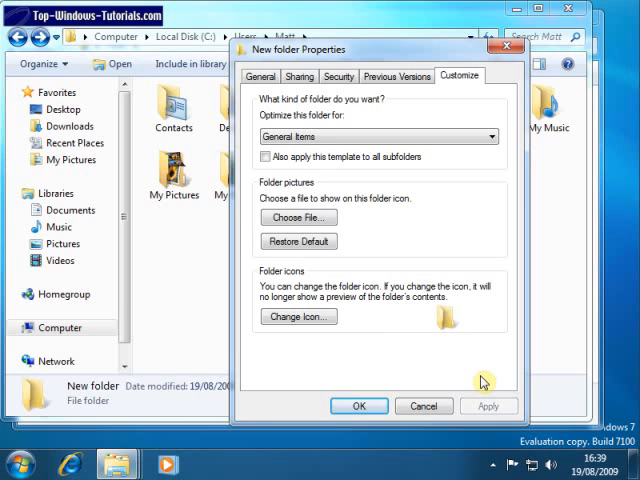
pyautogui.click(358, 404)
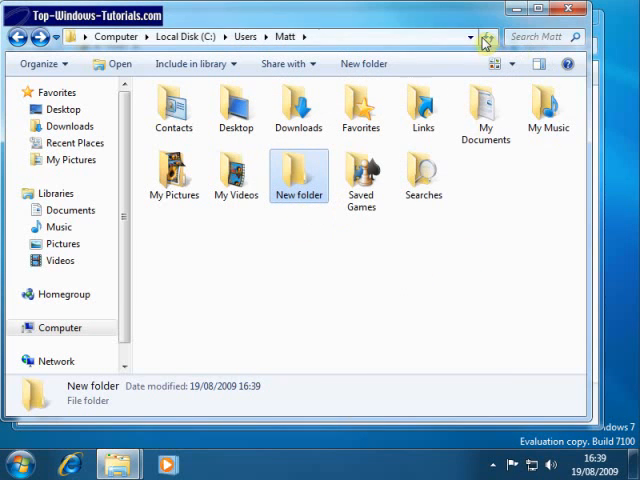
pyautogui.moveTo(316, 246)
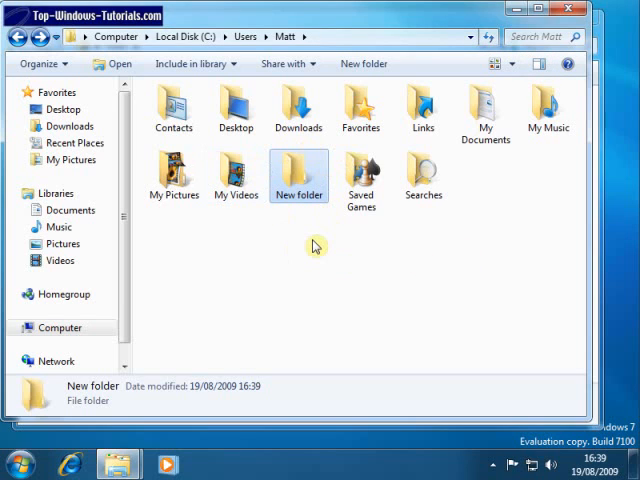